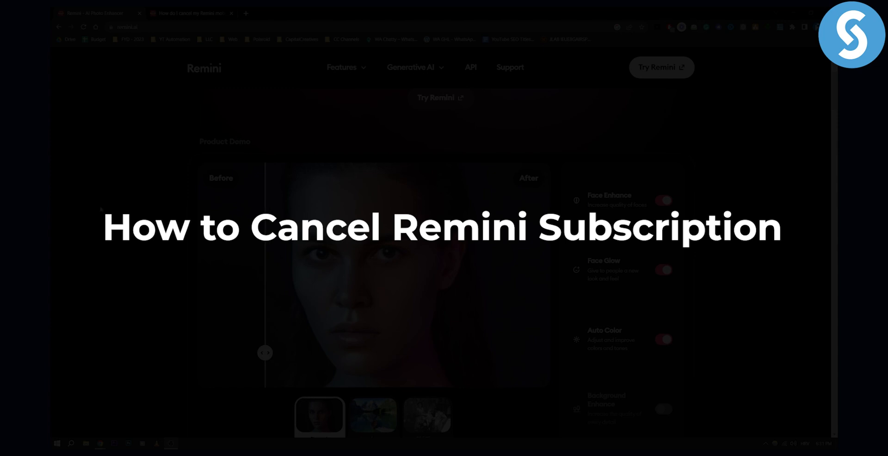
- Switch to the 'How do I cancel my Remini mobile subscription' article and view its iOS steps
scroll("down", 3)
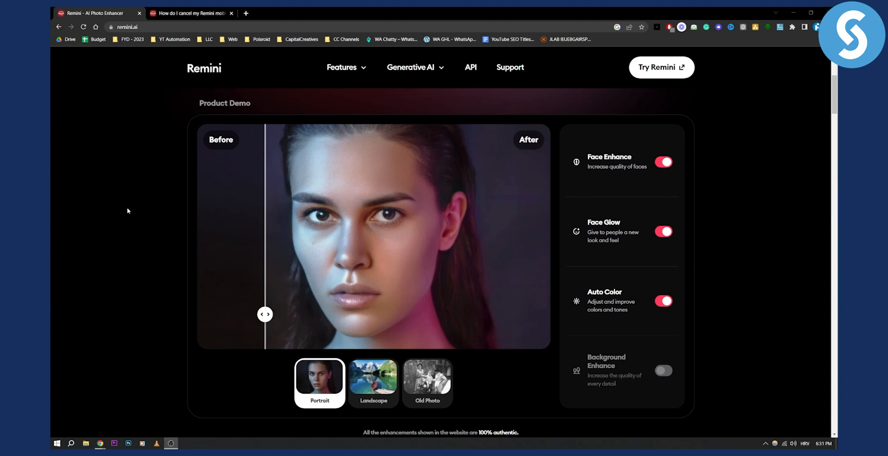
scroll("up", 3)
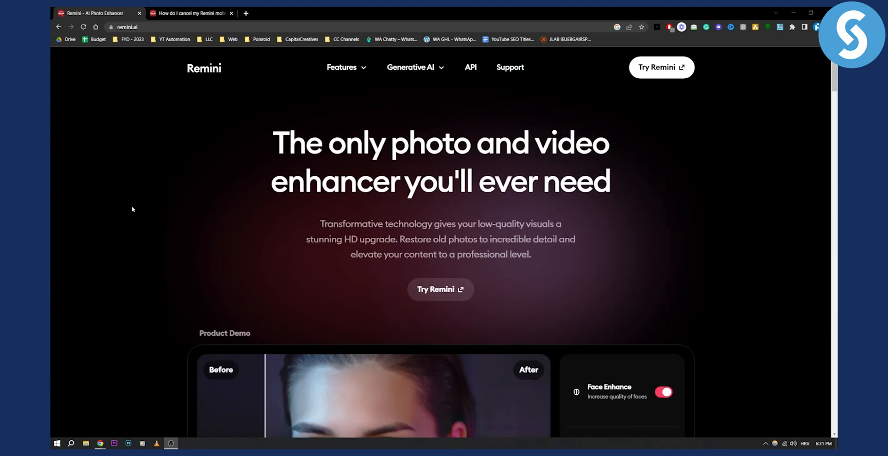
mouse_move(419, 201)
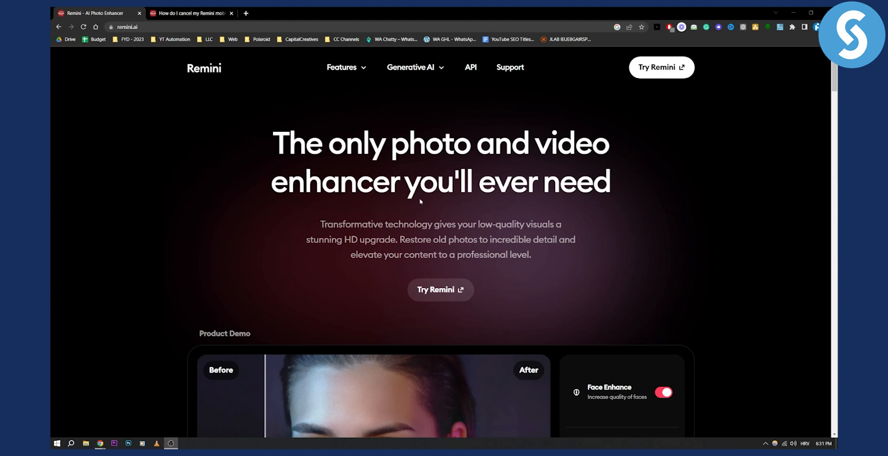
mouse_move(421, 201)
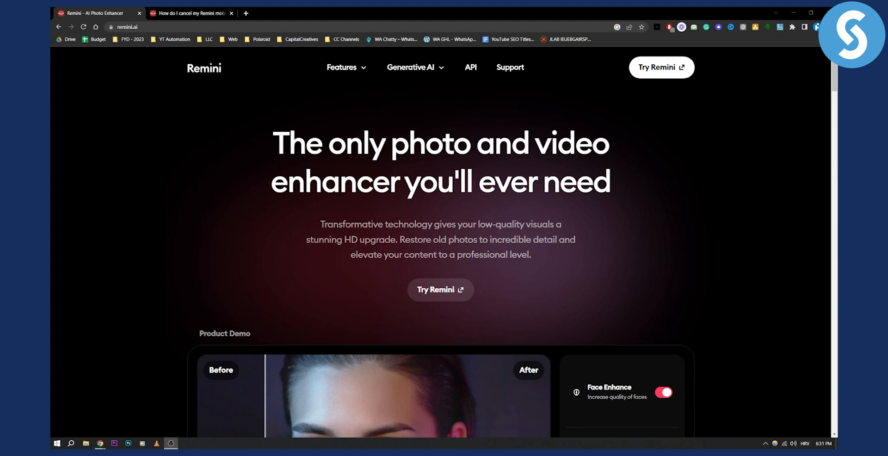
left_click(190, 13)
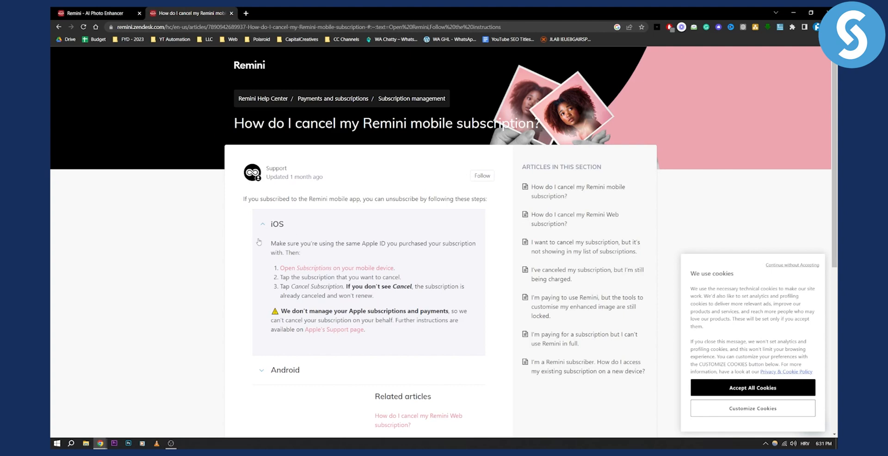
scroll("down", 3)
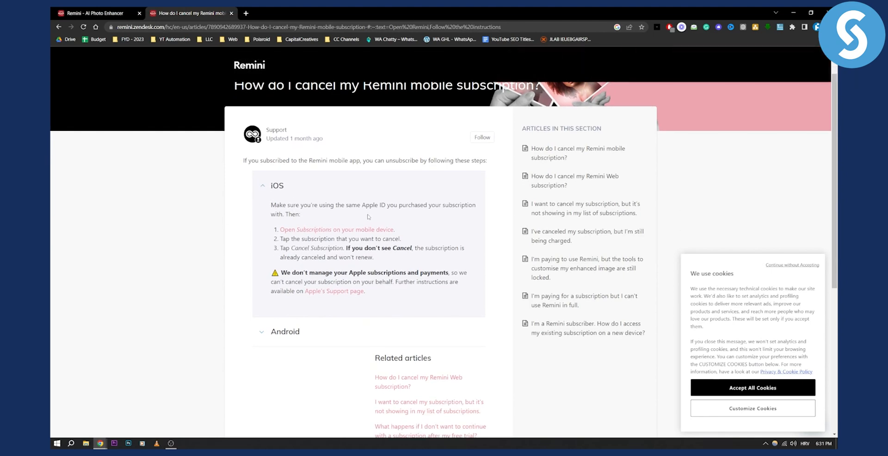
mouse_move(368, 217)
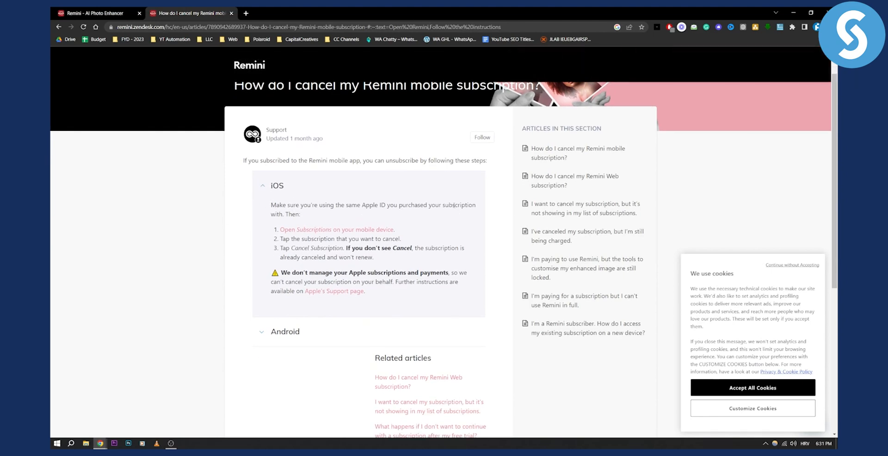
mouse_move(306, 230)
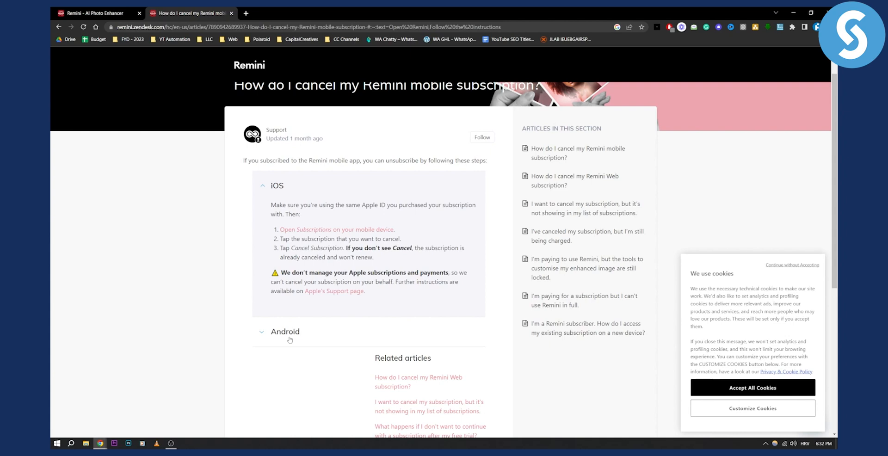
- Expand the Android cancellation steps and read the article through to its end
left_click(285, 332)
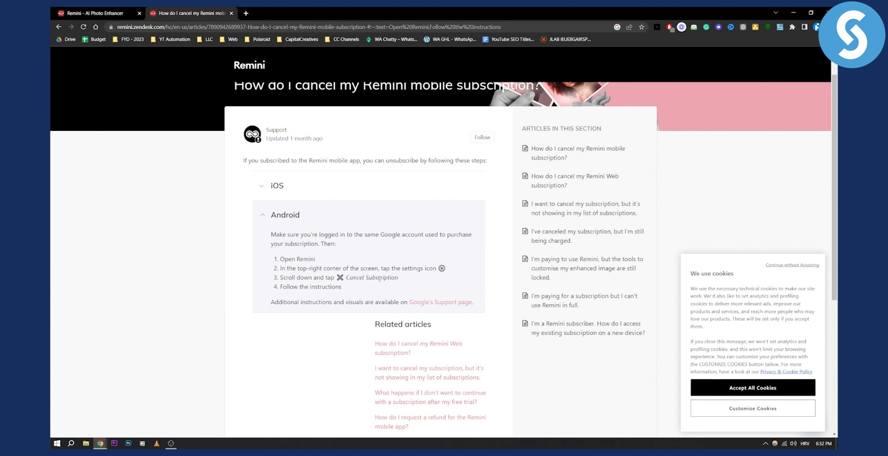
mouse_move(401, 282)
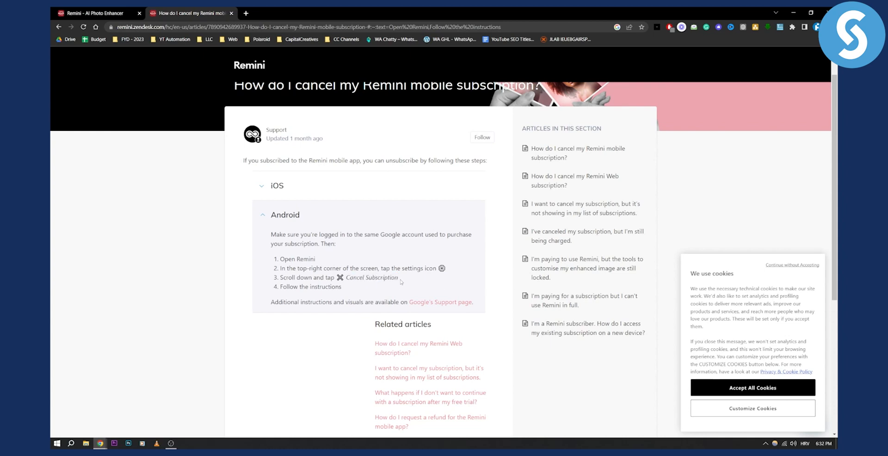
scroll("down", 3)
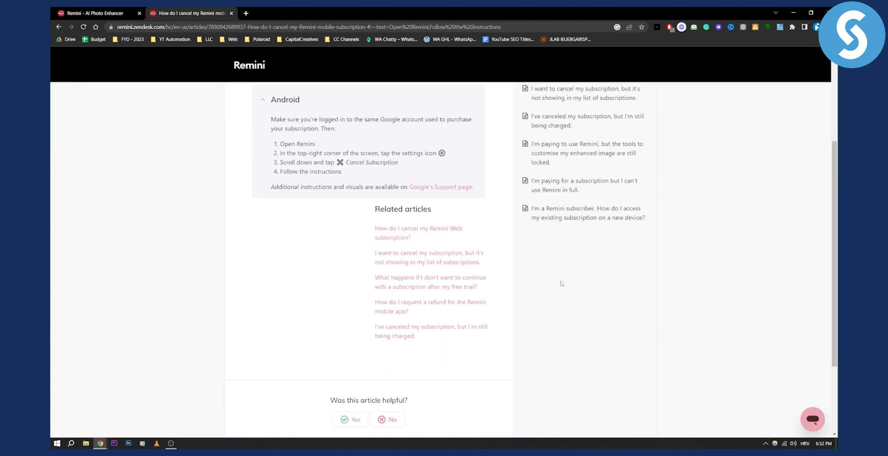
scroll("down", 3)
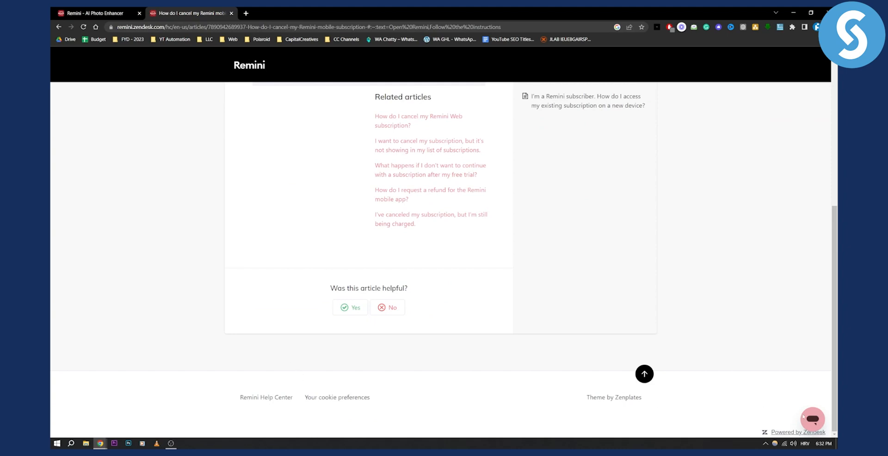
scroll("up", 3)
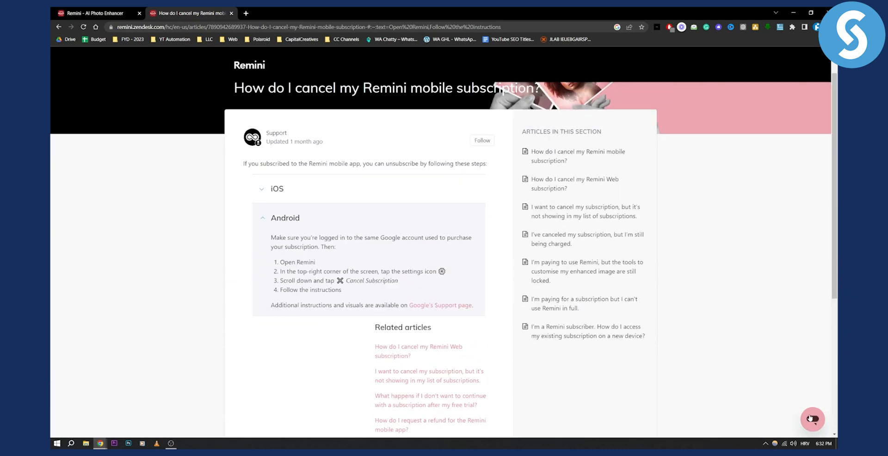
scroll("up", 3)
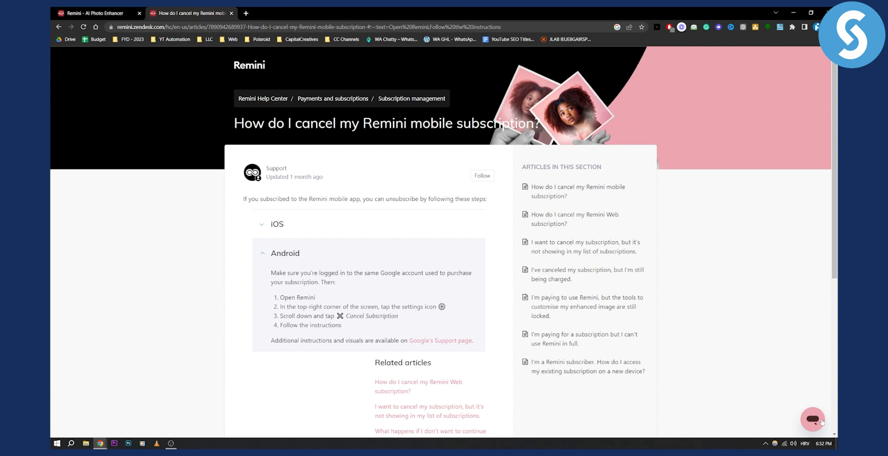
- Open the Remini Bot support chat from the pink bubble at the bottom right
left_click(813, 419)
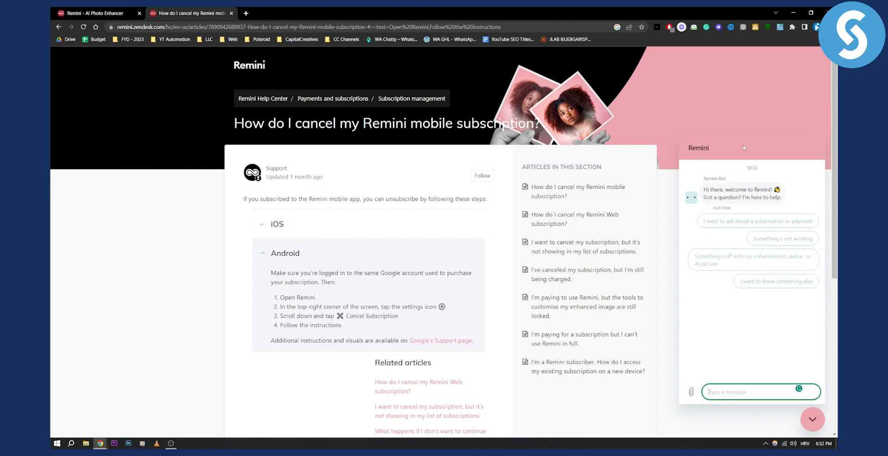
mouse_move(651, 118)
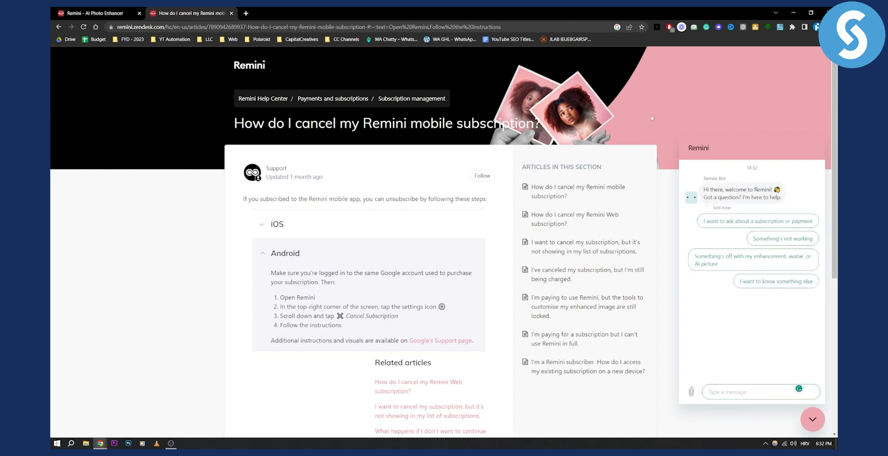
mouse_move(671, 110)
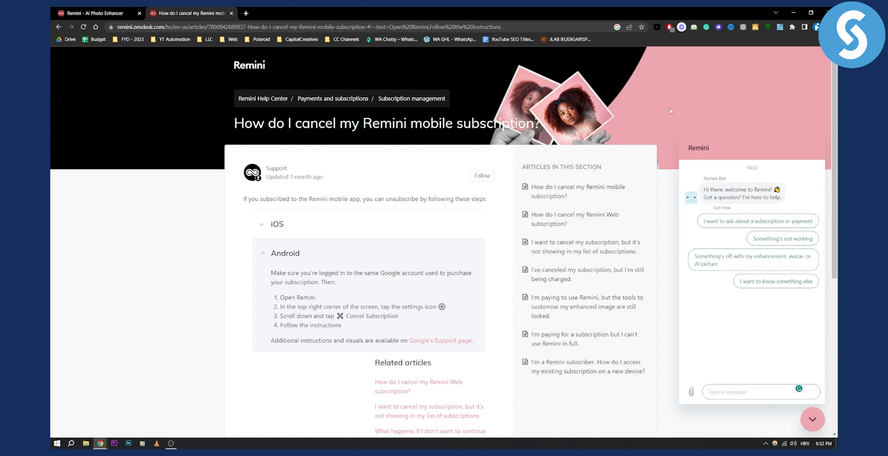